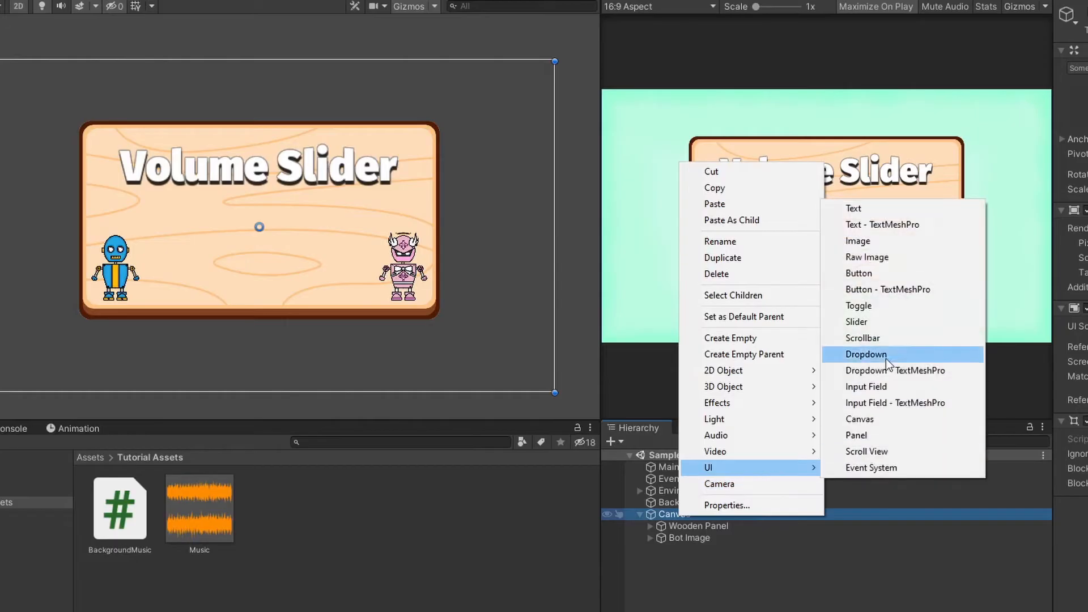
# Add a UI Slider to the canvas and recolour its Background and Fill green.
pyautogui.click(857, 321)
pyautogui.write('Volume Slider')
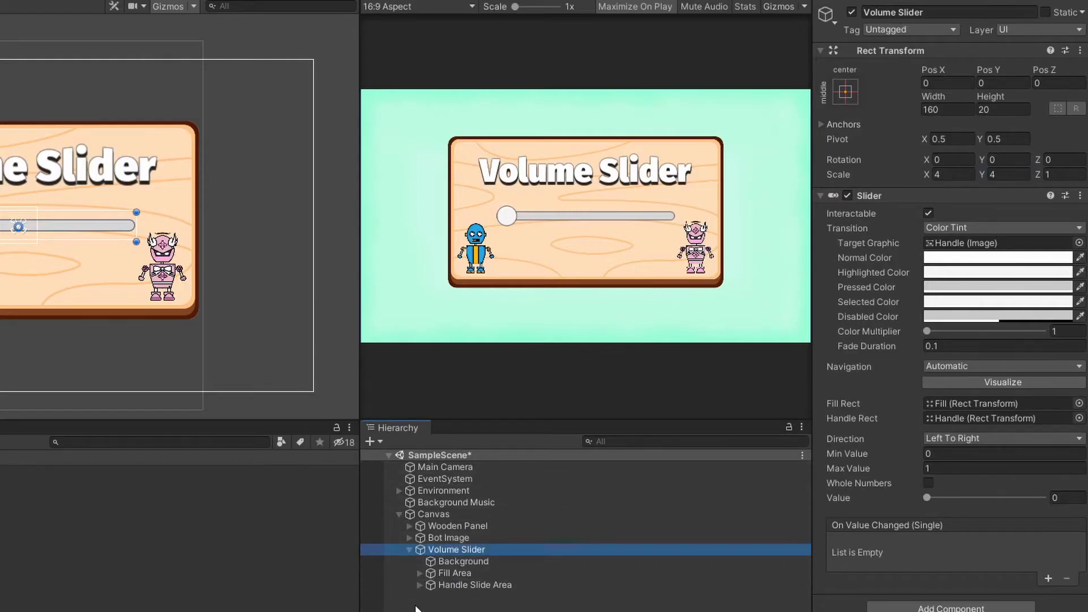
pyautogui.click(462, 560)
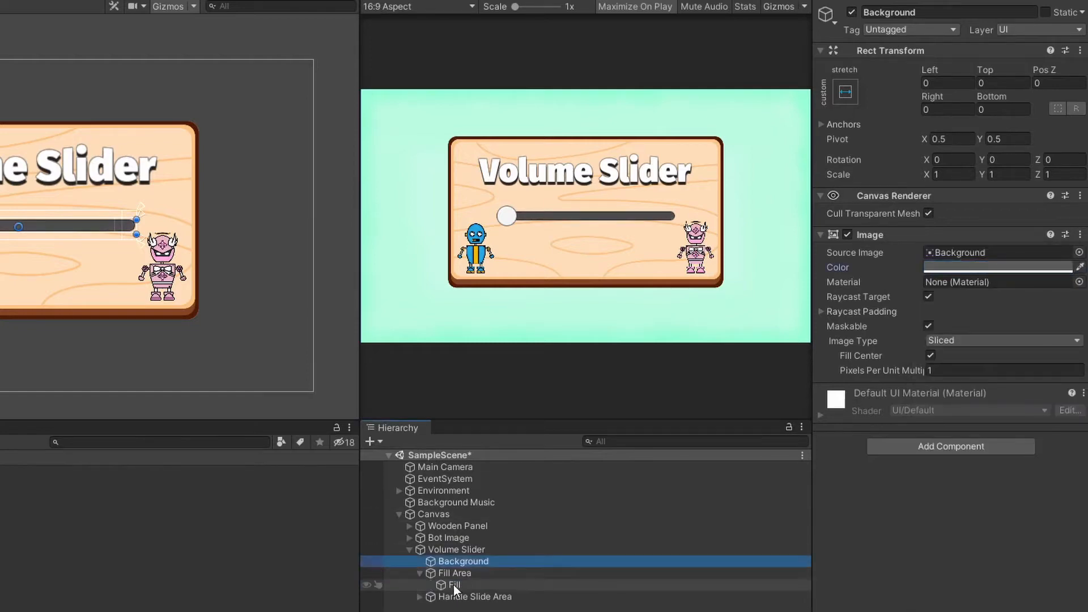
pyautogui.click(451, 585)
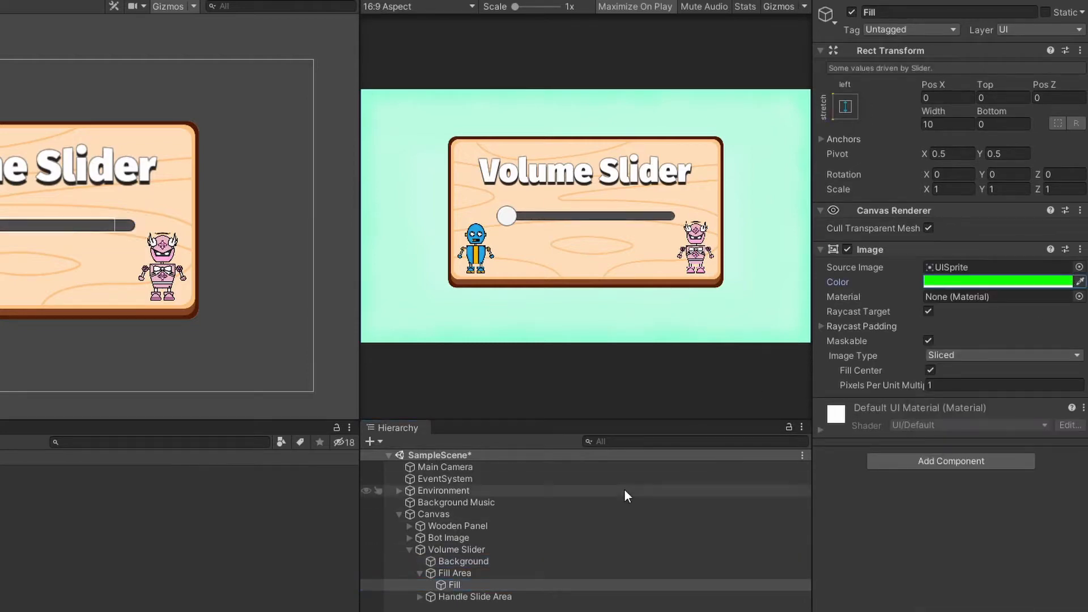
pyautogui.click(457, 549)
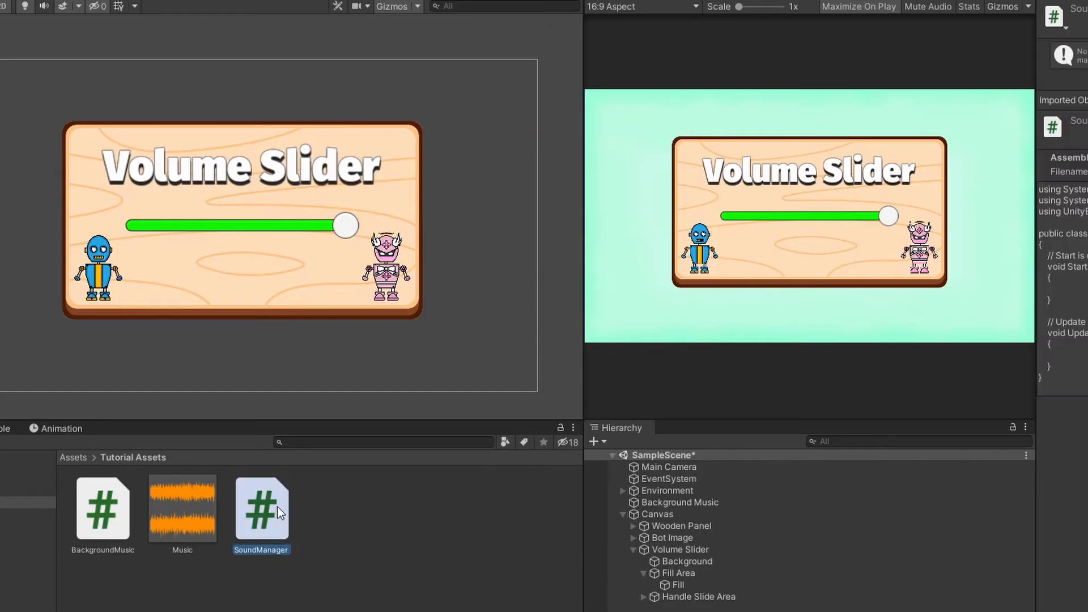
# Bring up the new SoundManager script for editing.
pyautogui.doubleClick(262, 507)
pyautogui.write('[SerializeF')
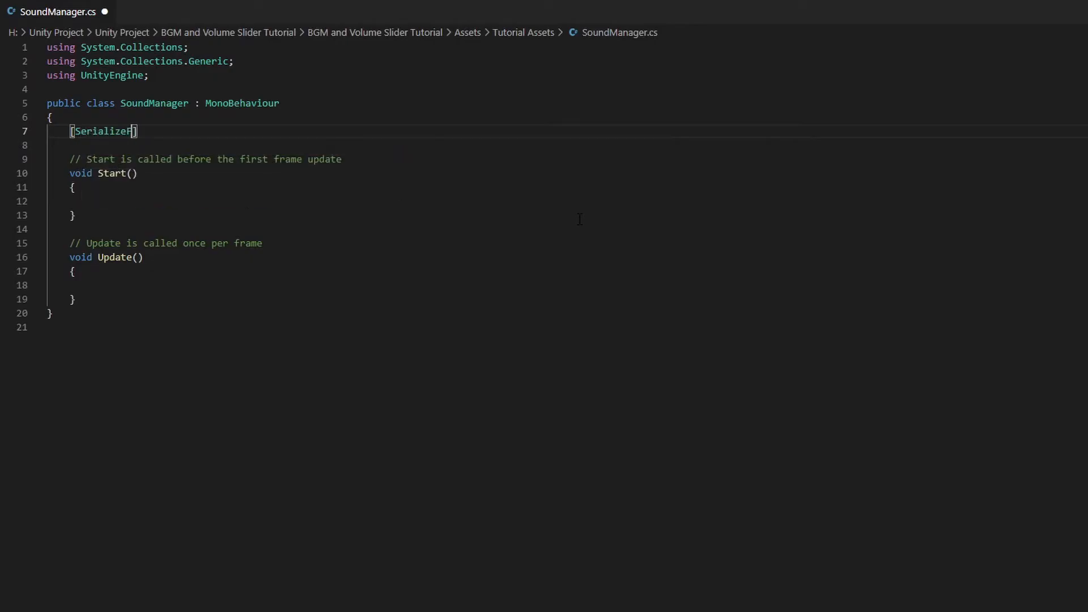
# Declare [SerializeField] Slider volumeSlider and add using UnityEngine.UI.
pyautogui.write('Field] Slider volumeSlider;')
pyautogui.click(566, 89)
pyautogui.write('using Unity')
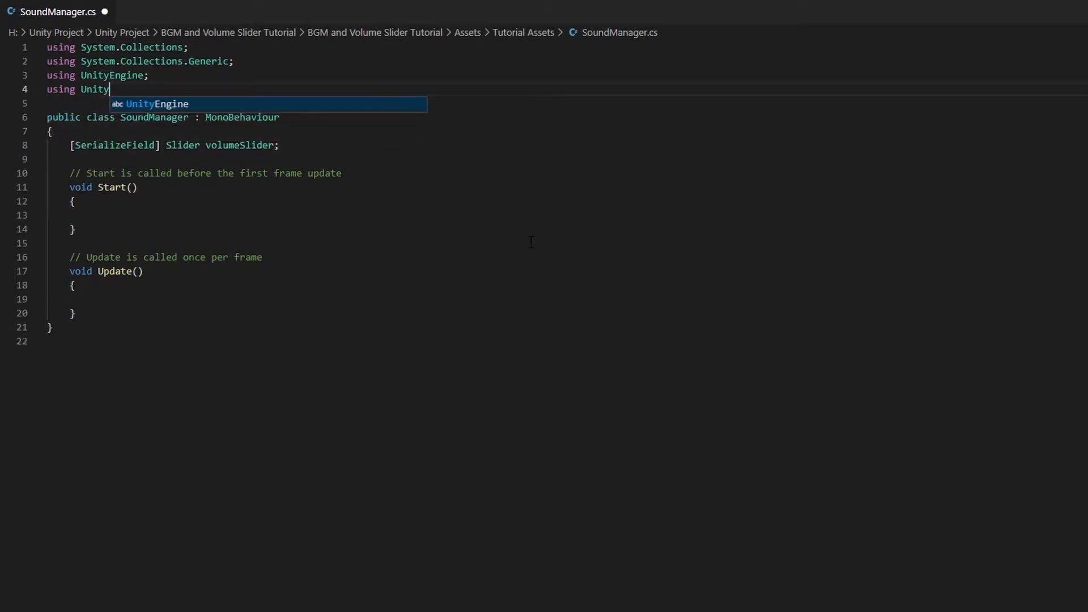
pyautogui.write('Engine.UI;')
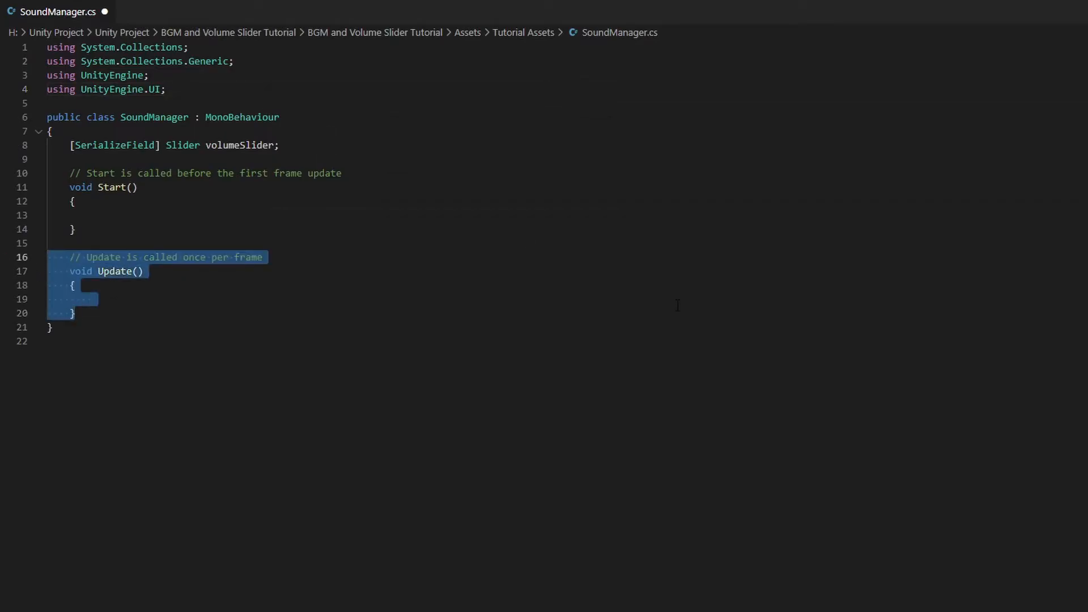
# Write public void ChangeVolume() setting AudioListener.volume = volumeSlider.value.
pyautogui.write('public')
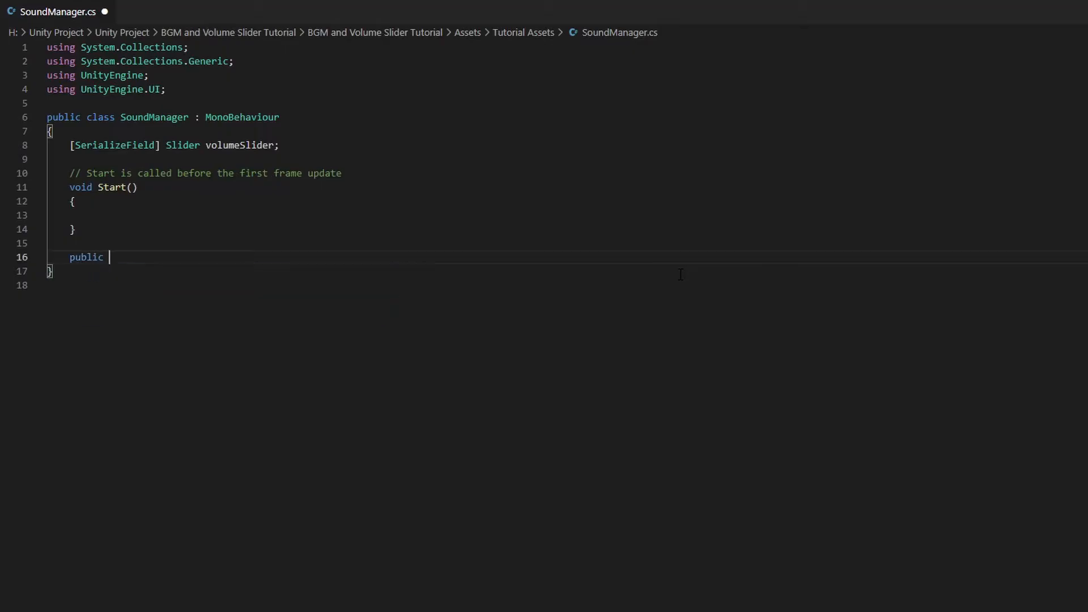
pyautogui.write('void ChangeVolume')
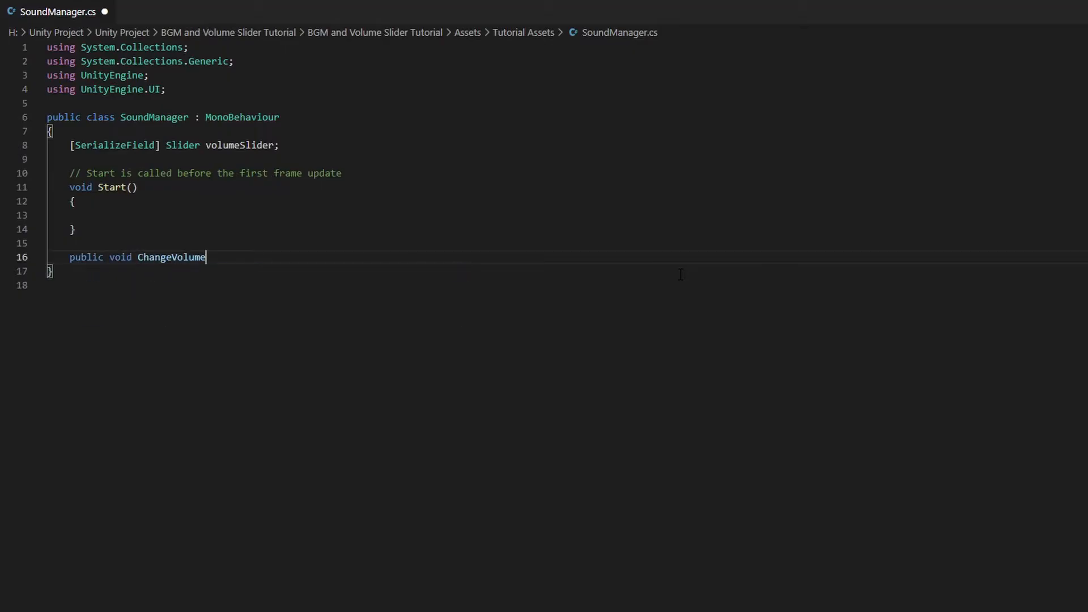
pyautogui.write('()')
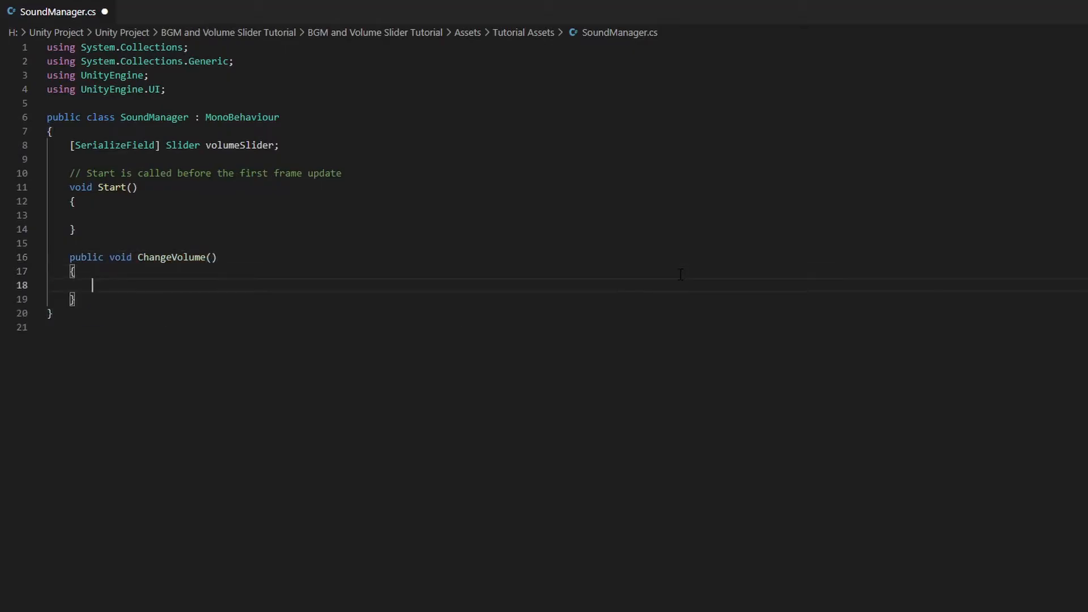
pyautogui.write('AudioListener.')
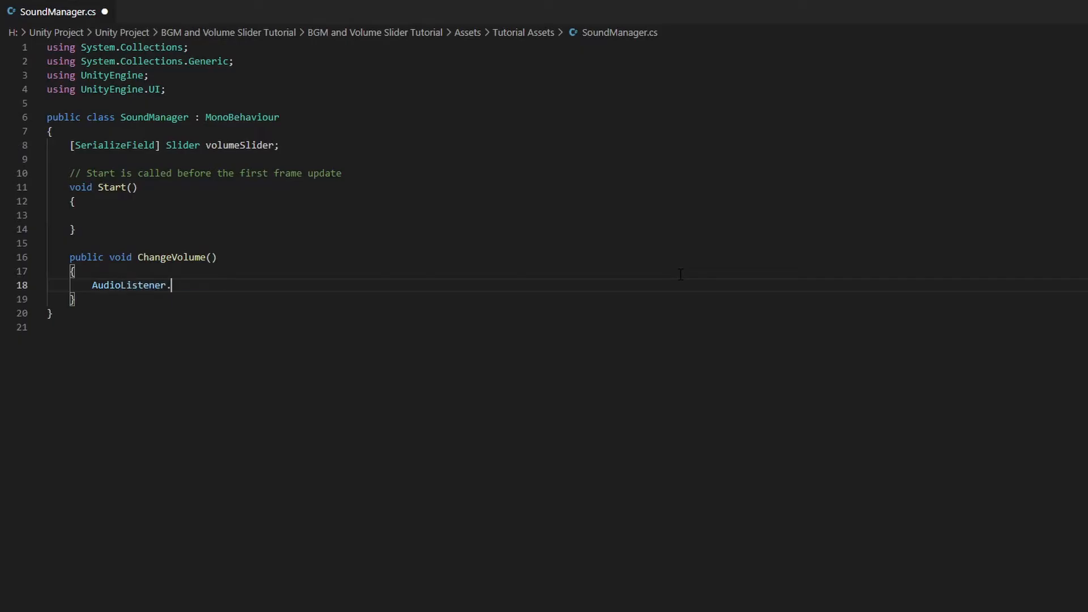
pyautogui.write('volume = volumeSlider.value')
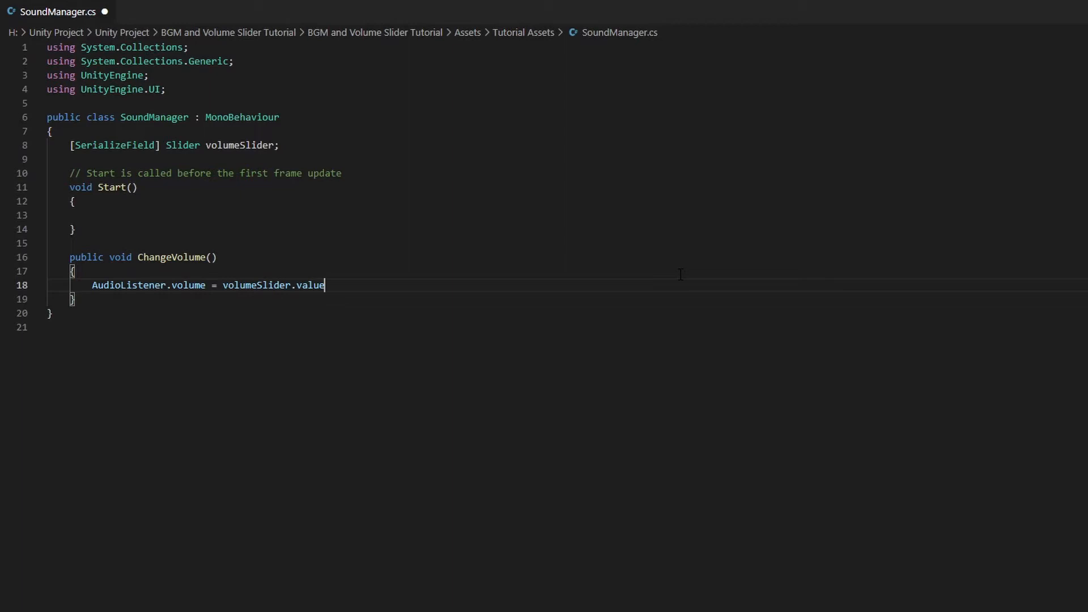
pyautogui.write(';')
pyautogui.write('private')
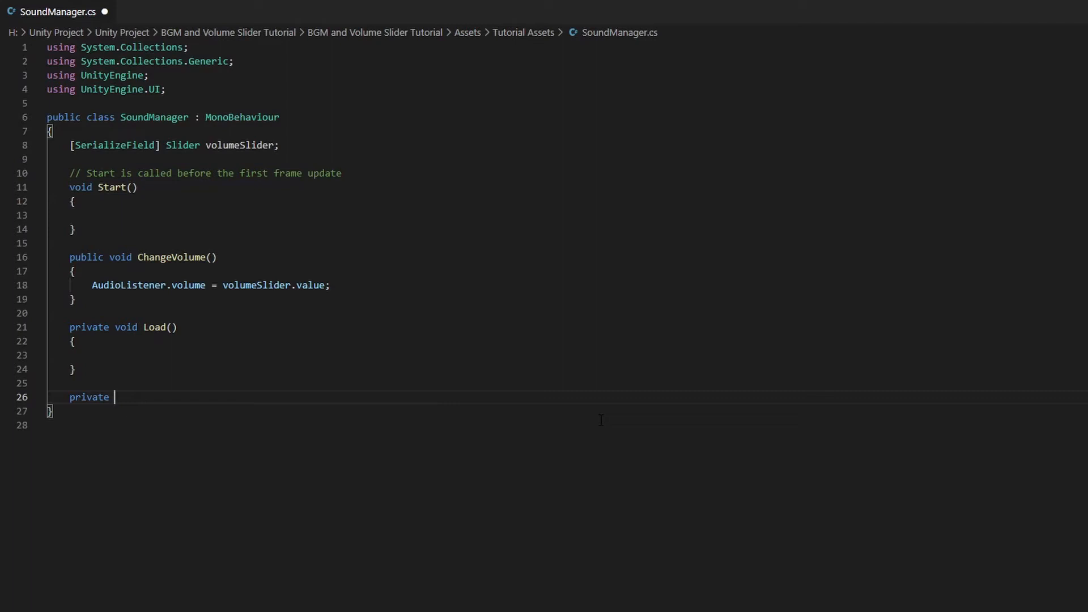
# Write a Save method calling PlayerPrefs.SetFloat("musicVolume", volumeSlider.value).
pyautogui.write('void Save()')
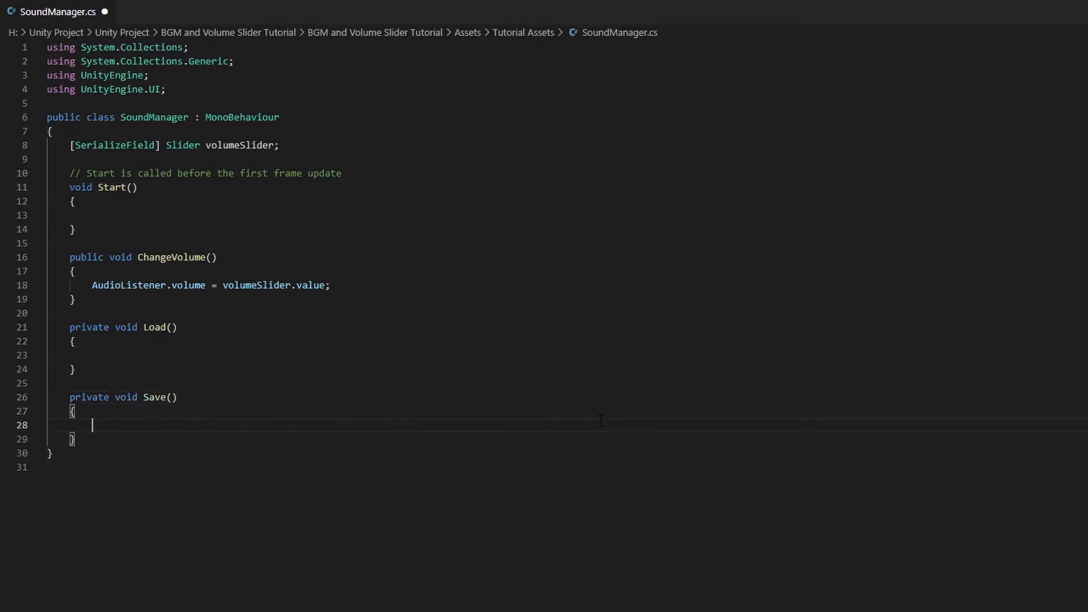
pyautogui.write('PlayerPrefs.SetFloat')
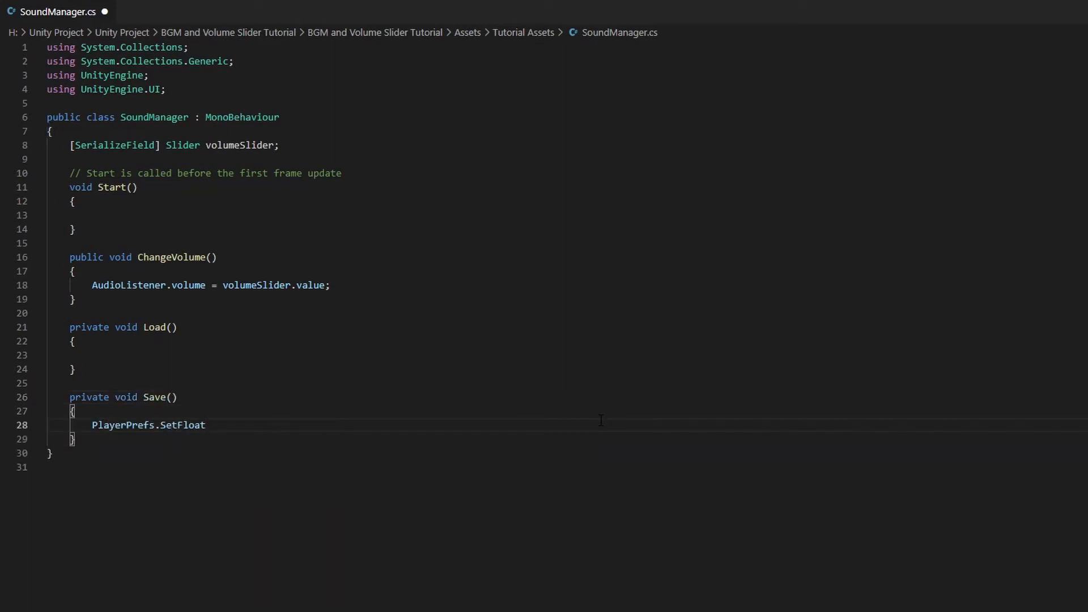
pyautogui.write('("musicVolume")')
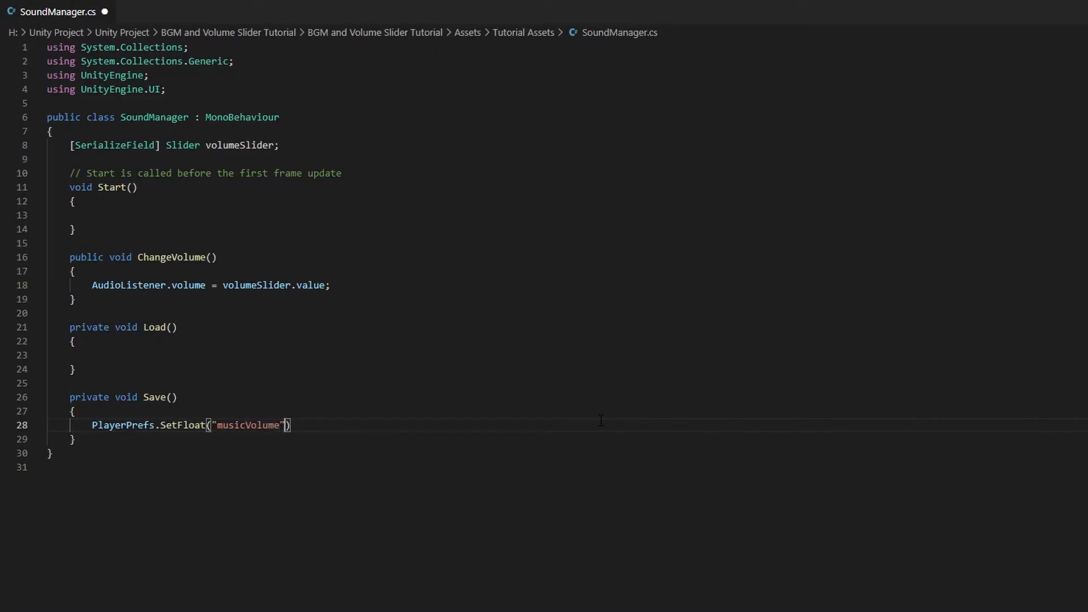
pyautogui.write(', volumeSlider.value')
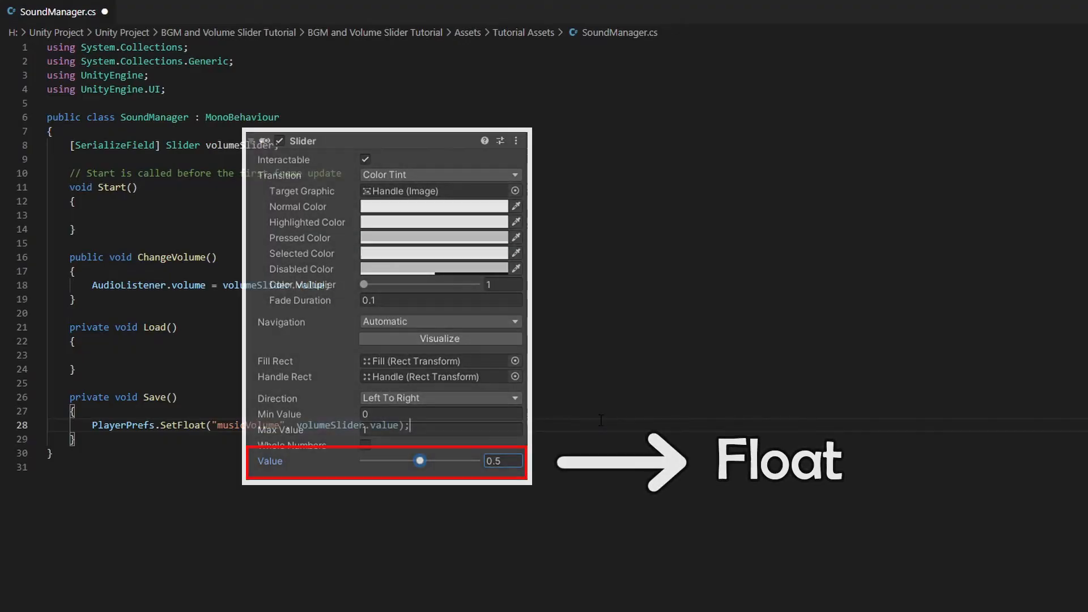
# Make Load set volumeSlider.value from PlayerPrefs.GetFloat("musicVolume").
pyautogui.write('volumeSlider.value =')
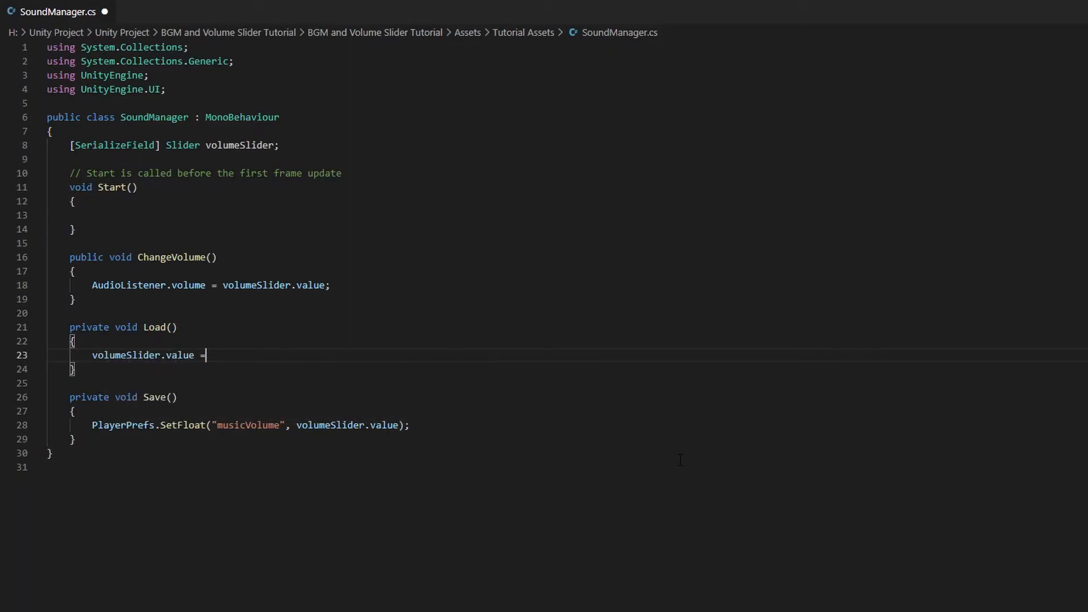
pyautogui.write('PlayerPrefs.GetFloat("musicVolume");')
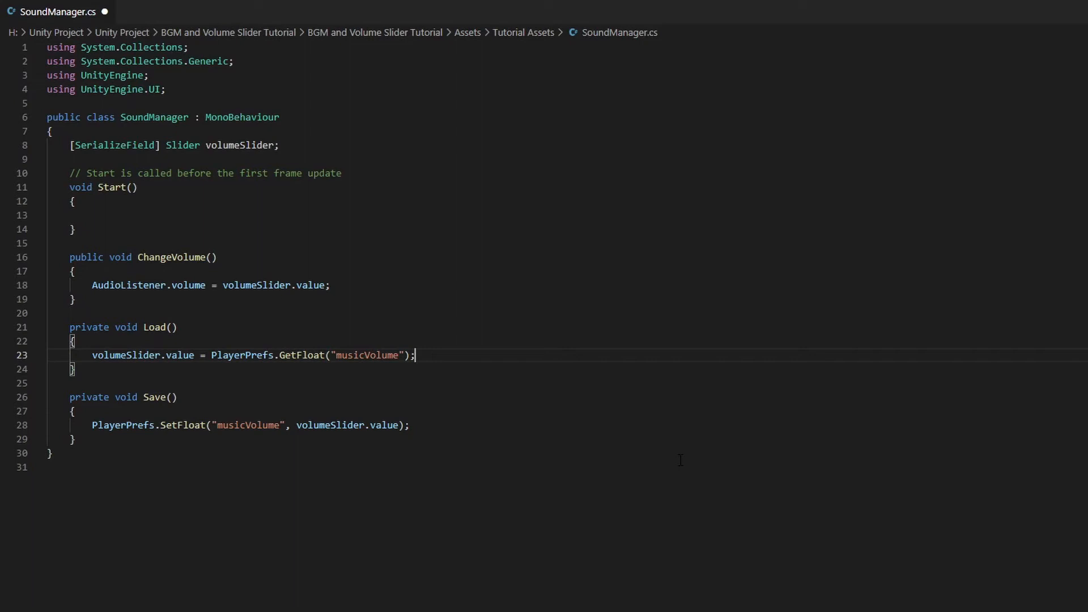
pyautogui.click(332, 285)
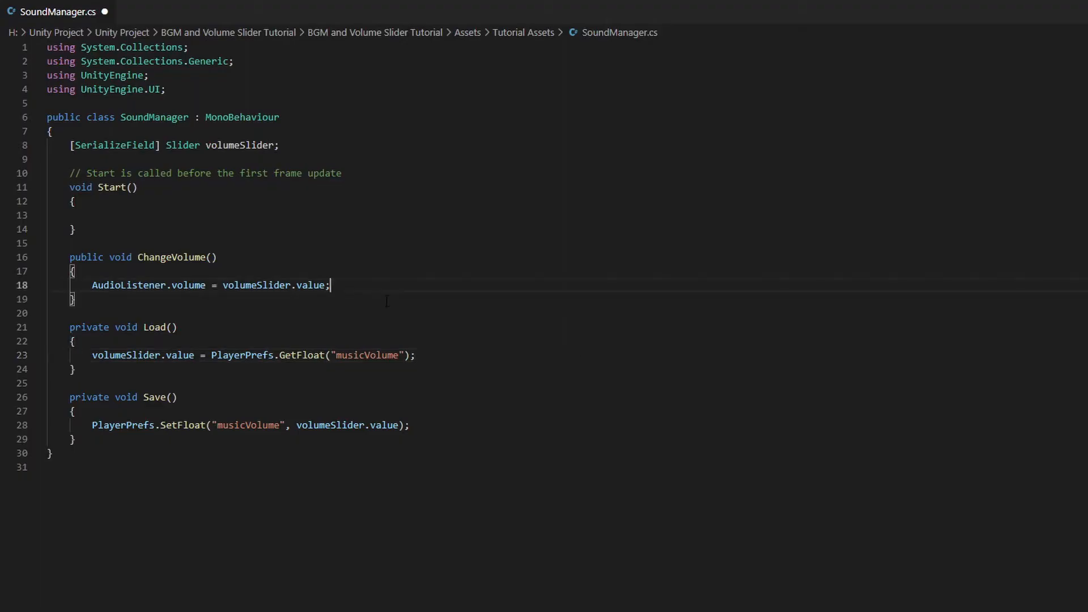
# Call Save() in ChangeVolume and have Start set musicVolume to 1 if the key is missing.
pyautogui.write('Save();')
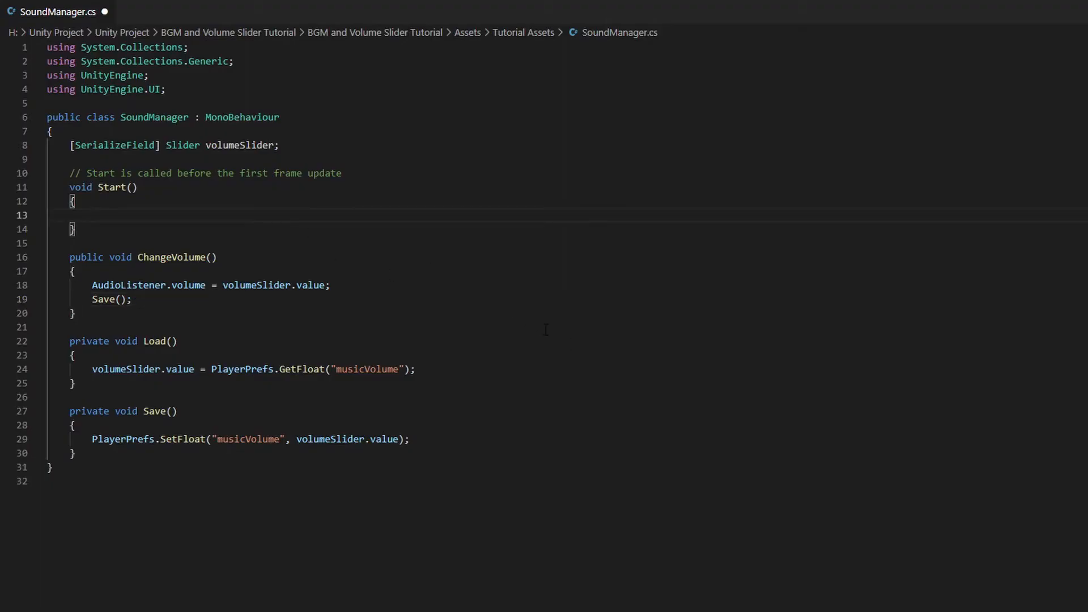
pyautogui.write('if(!PlayerPrefs.HasKey("musicVolum')
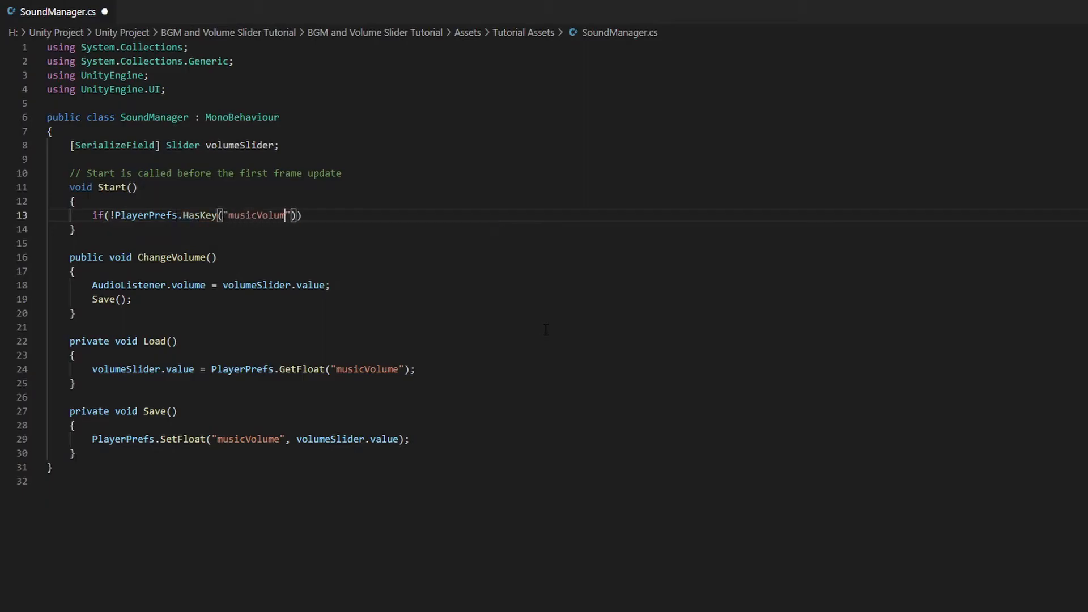
pyautogui.write('PlayerPrefs.SetFloat("music')
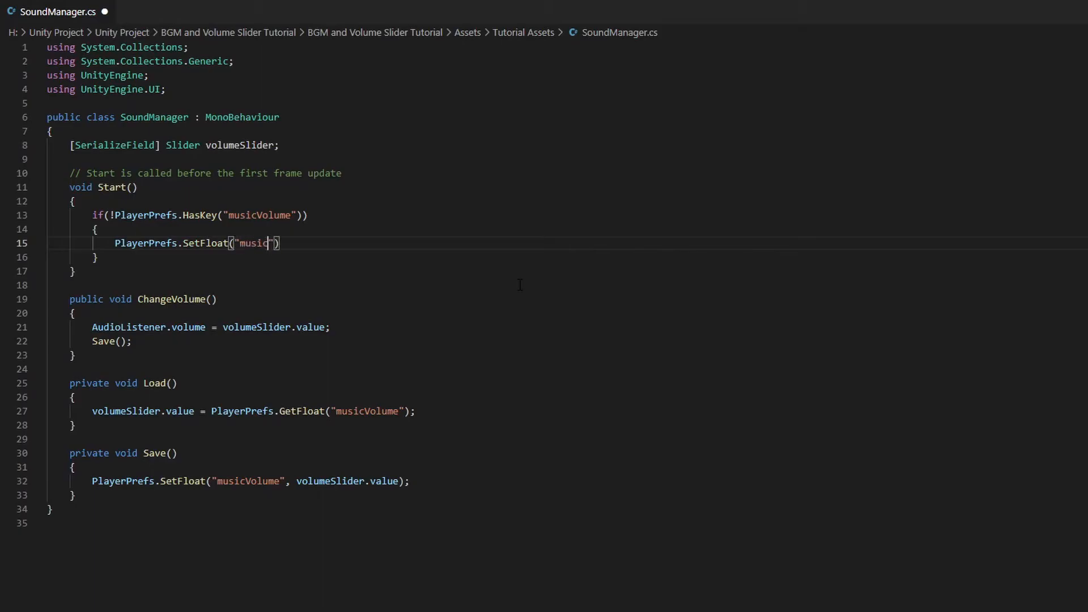
pyautogui.write('Volume", 1);')
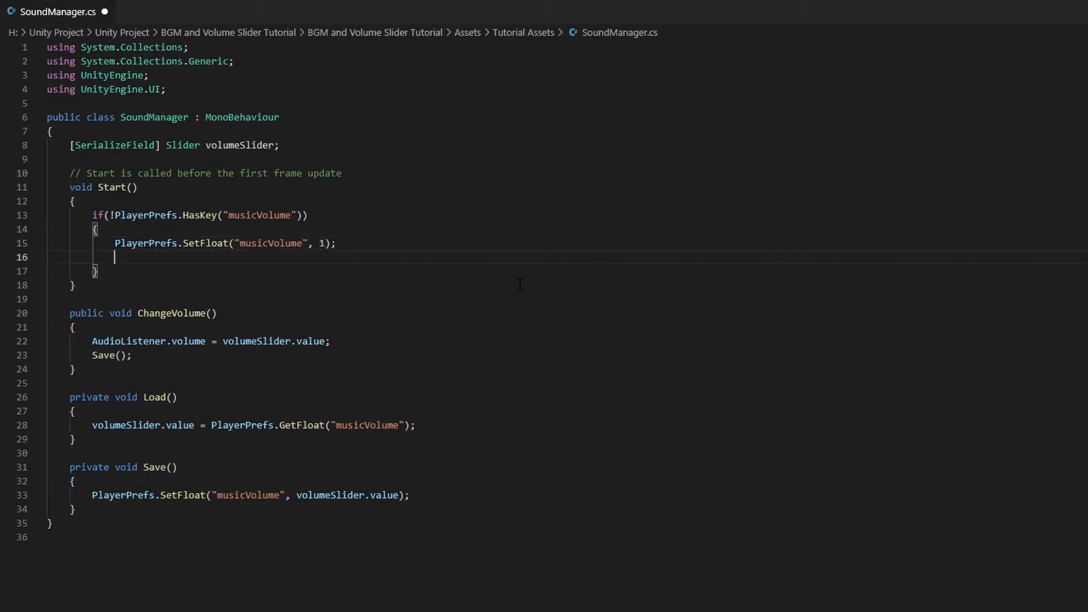
# Call Load() in both branches of Start and save the script.
pyautogui.write('Load();')
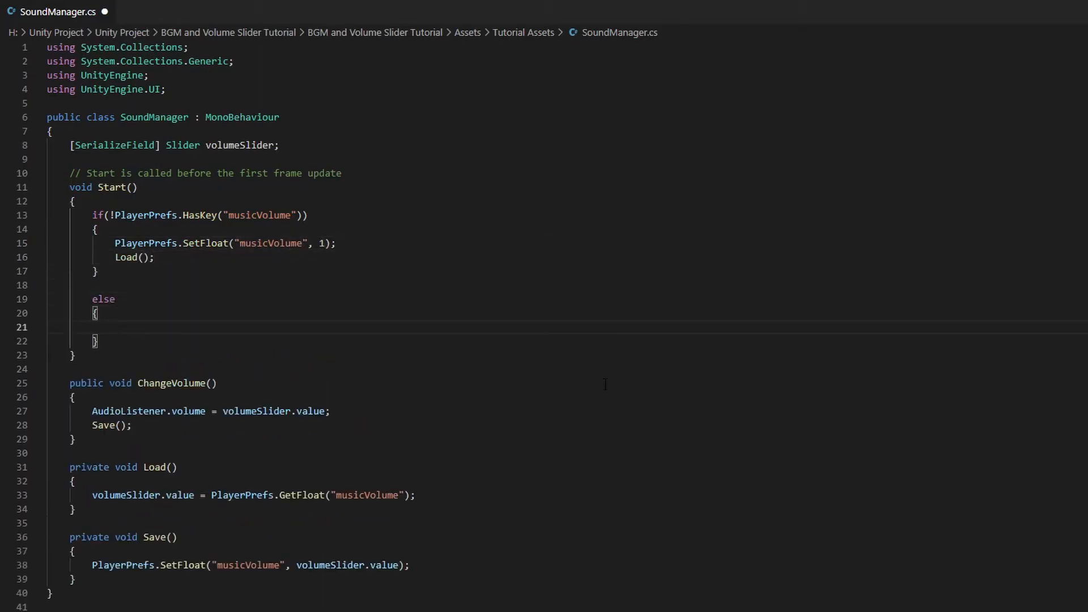
pyautogui.write('Load();')
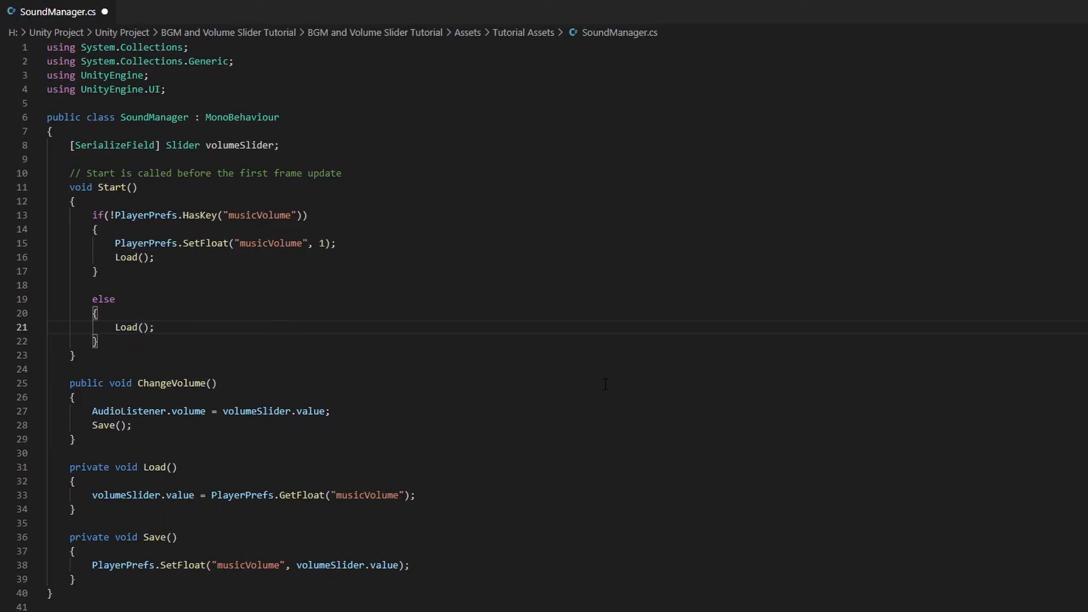
pyautogui.press('ctrl+s')
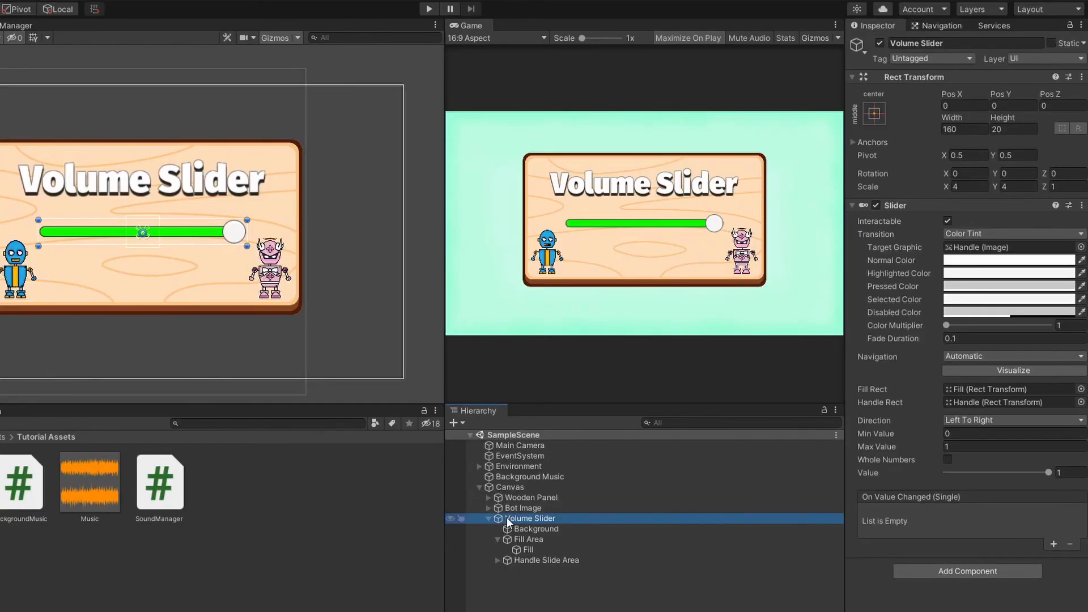
# Attach SoundManager to the Volume Slider and wire On Value Changed to a SoundManager function.
pyautogui.click(966, 570)
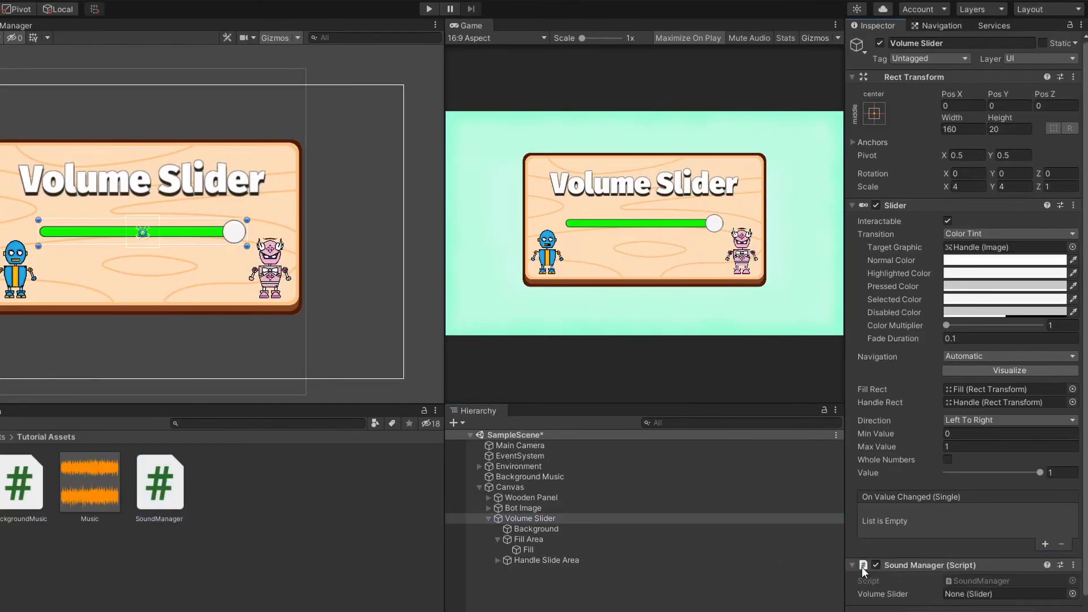
pyautogui.click(1003, 592)
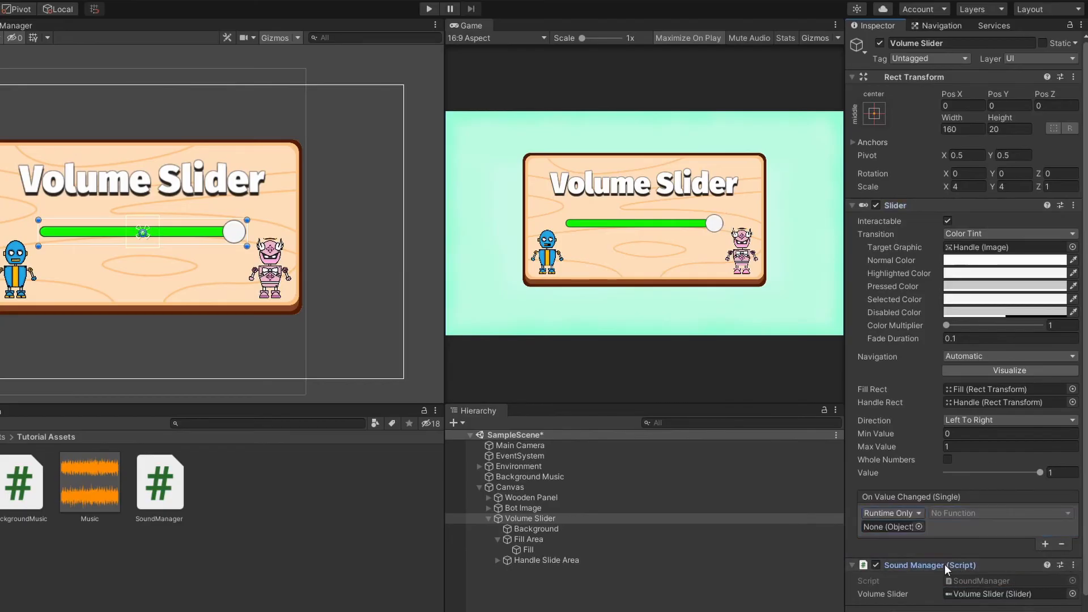
pyautogui.click(1000, 512)
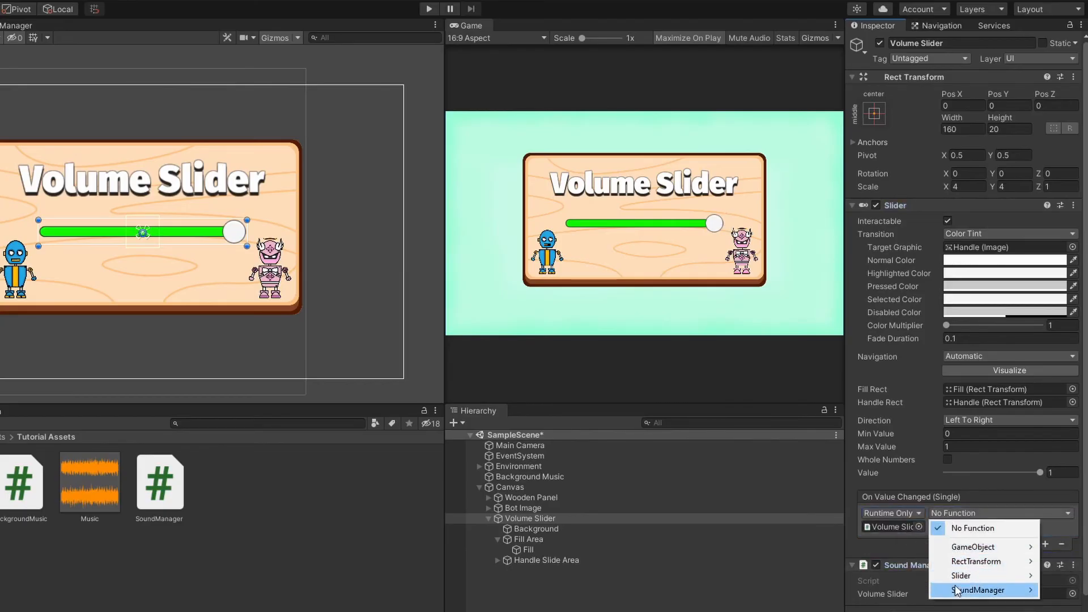
pyautogui.click(979, 589)
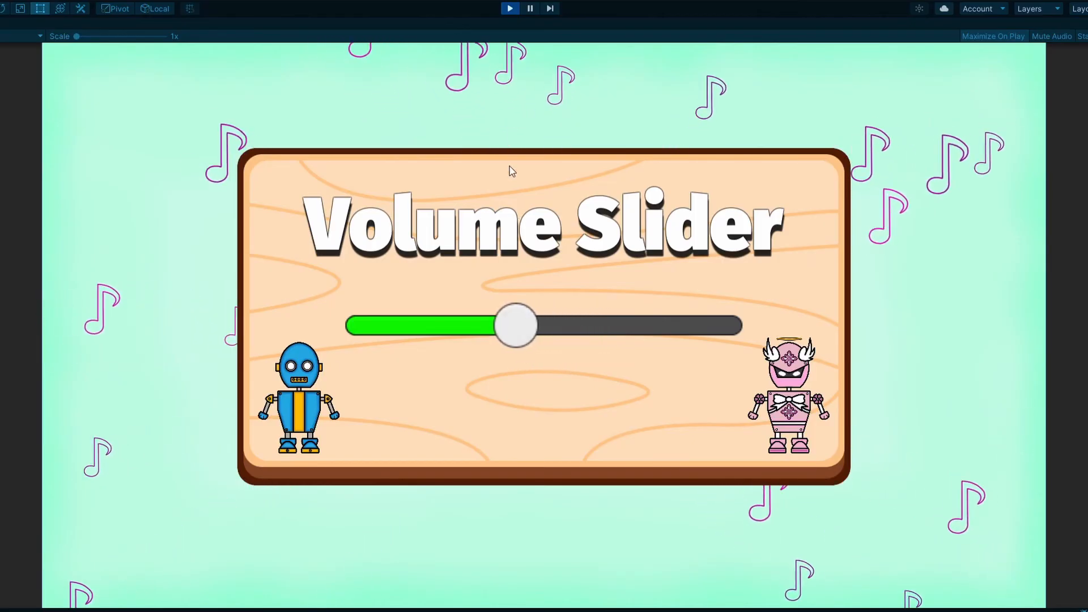
# Stop Play mode after trying the slider, returning the scene to editing.
pyautogui.click(509, 8)
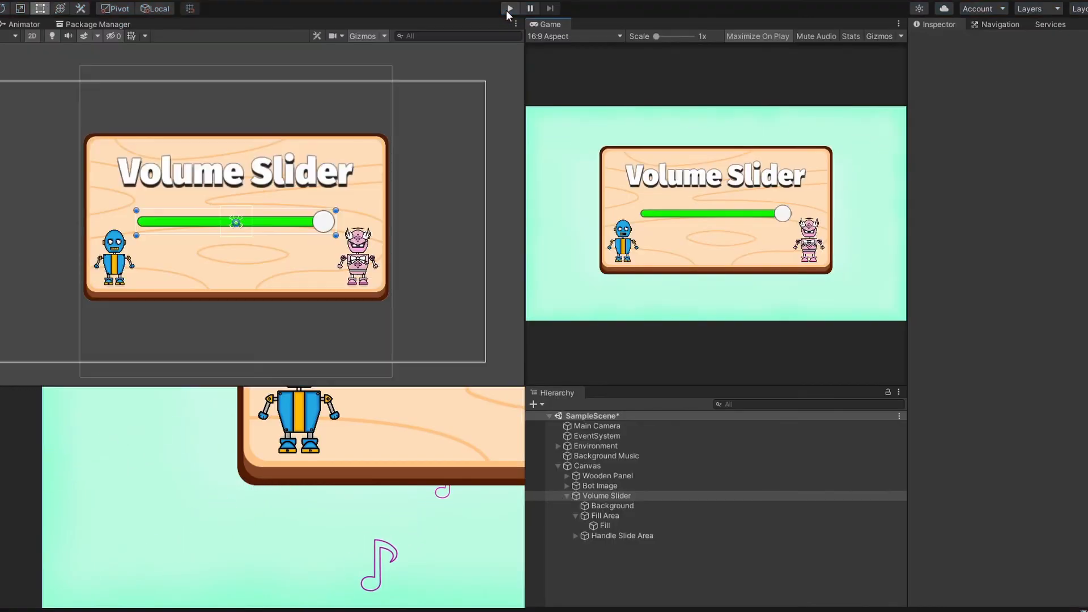